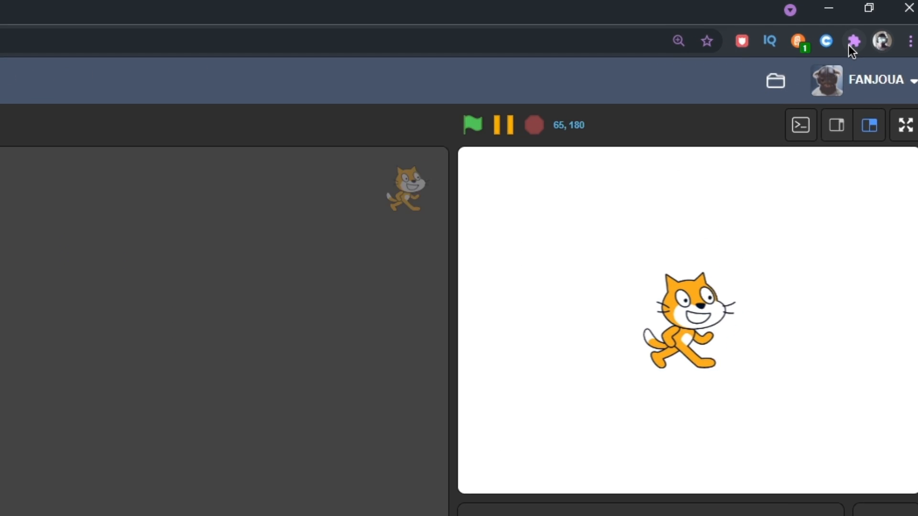
- Open the Scratch Addons extension's list of addons from Chrome's extensions menu
{"action": "left_click", "coordinate": [854, 41]}
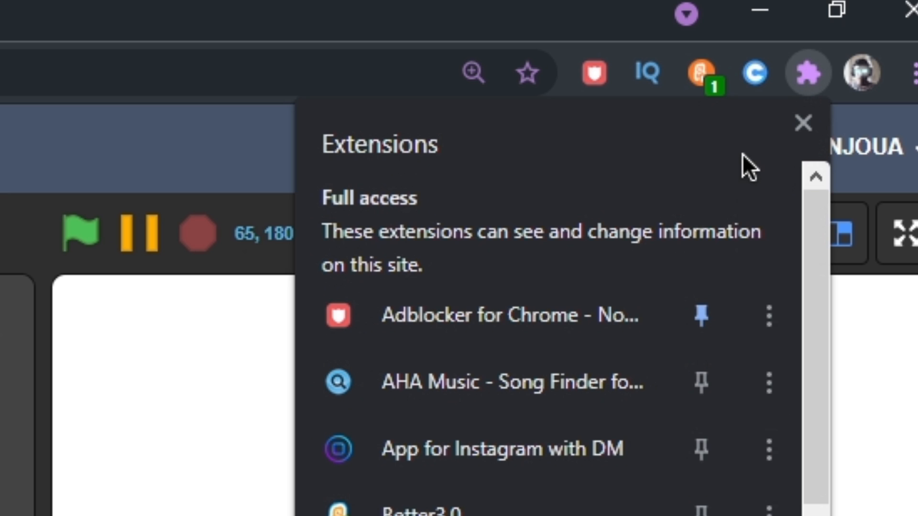
{"action": "scroll", "scroll_direction": "down", "scroll_amount": 3}
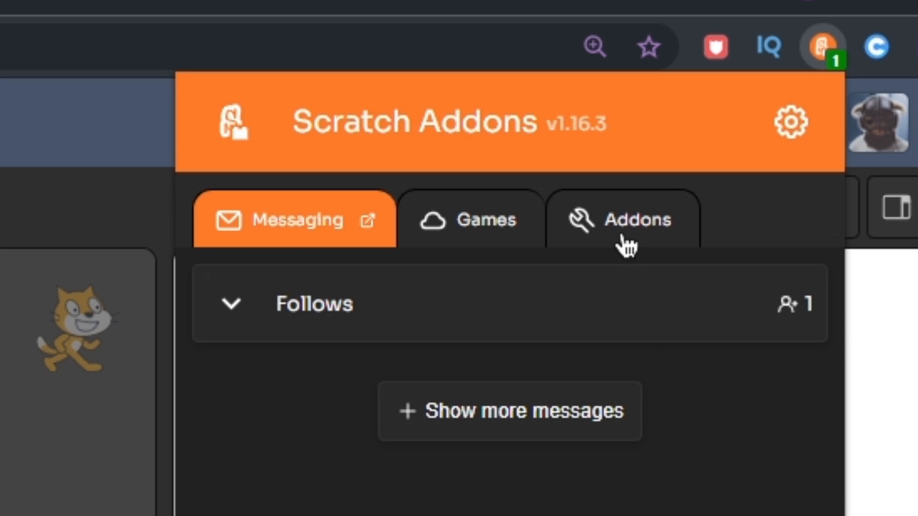
{"action": "left_click", "coordinate": [622, 220]}
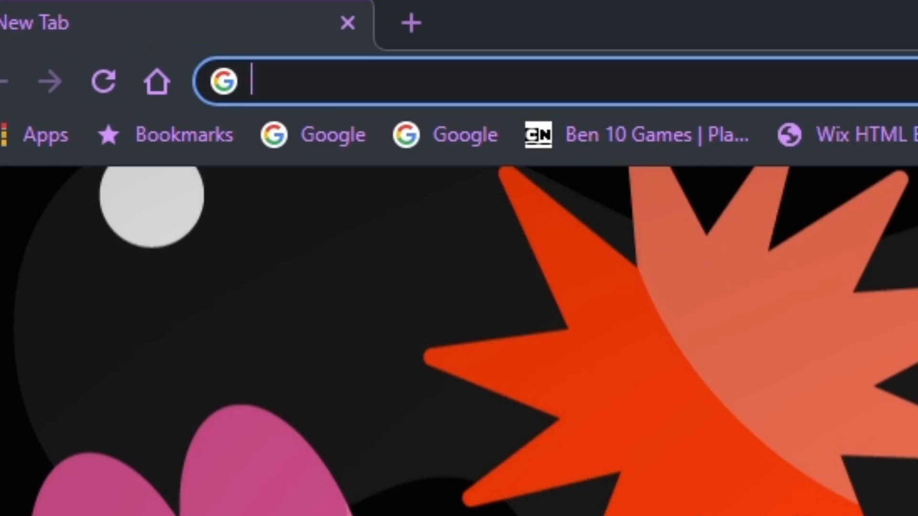
- Go to scratch, open a project in the editor, and reload the editor page
{"action": "type", "text": "scratch.mit.edu"}
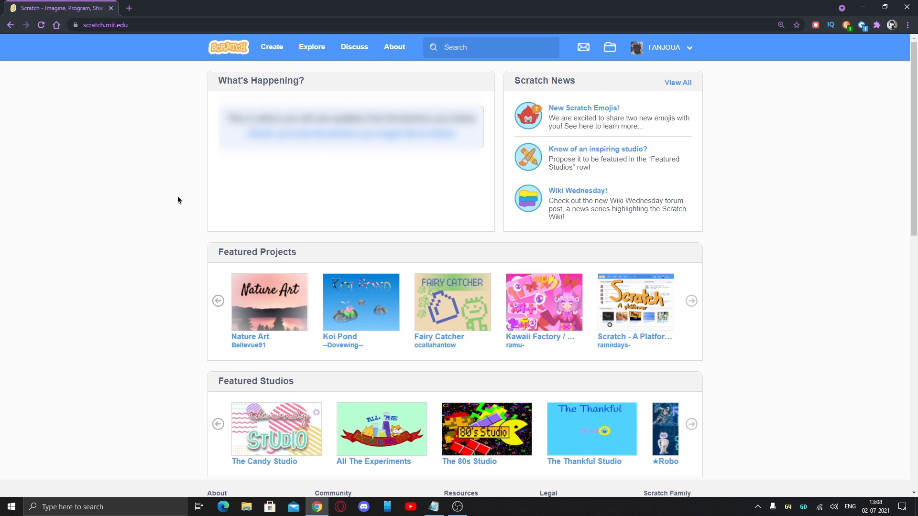
{"action": "left_click", "coordinate": [271, 47]}
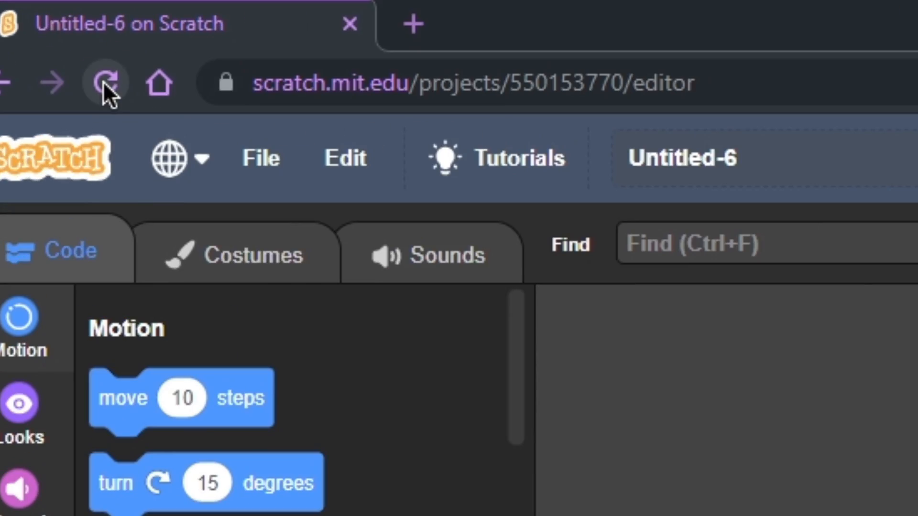
{"action": "left_click", "coordinate": [104, 82]}
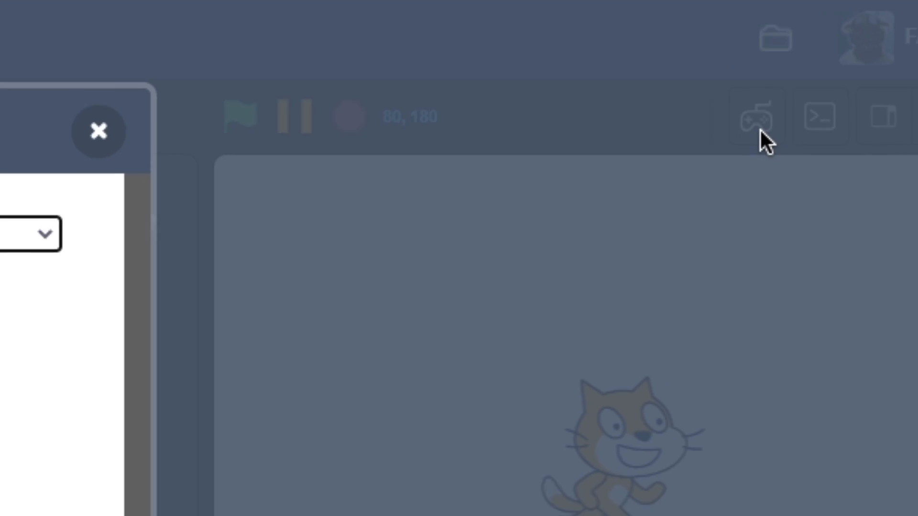
- Open Gamepad Settings and set Axes 0 & 1 to a custom key mapping
{"action": "left_click", "coordinate": [755, 116]}
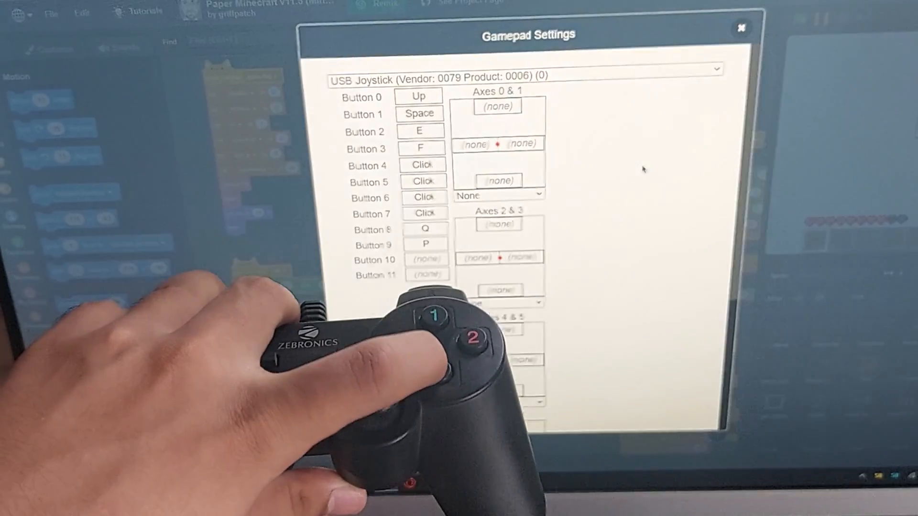
{"action": "left_click", "coordinate": [498, 194]}
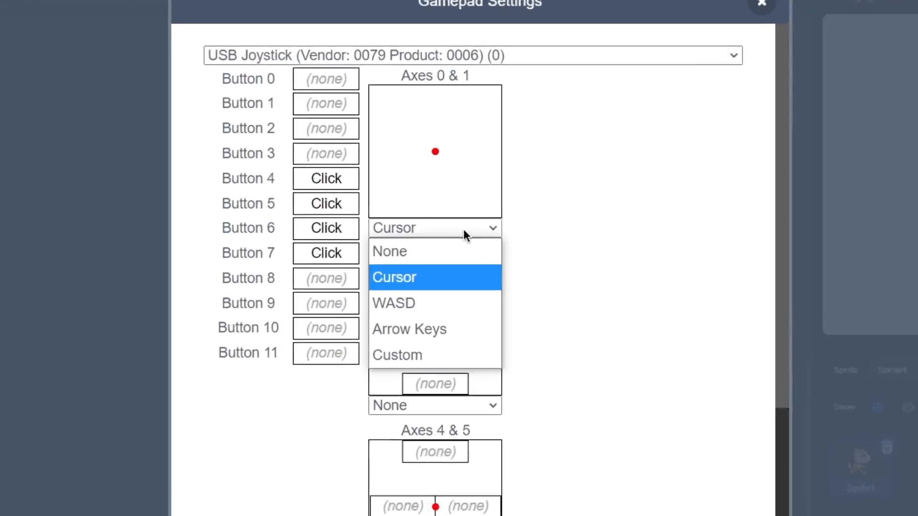
{"action": "left_click", "coordinate": [397, 355]}
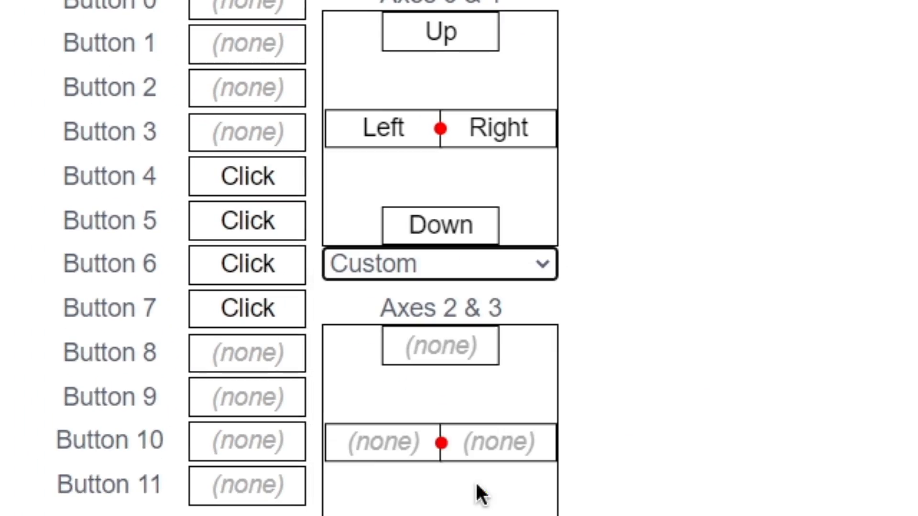
- Assign Up, Down, Left and Right to the joystick axes, then close the dialog
{"action": "left_click", "coordinate": [439, 263]}
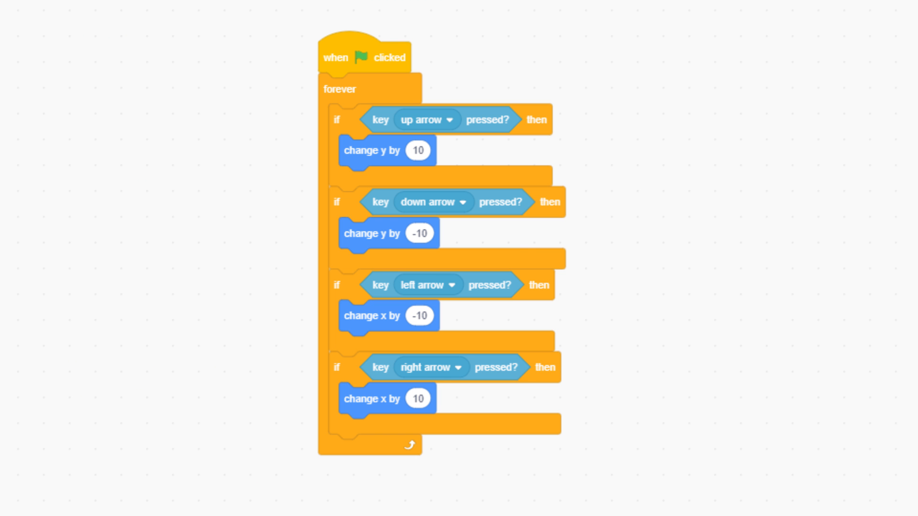
{"action": "left_click", "coordinate": [433, 209]}
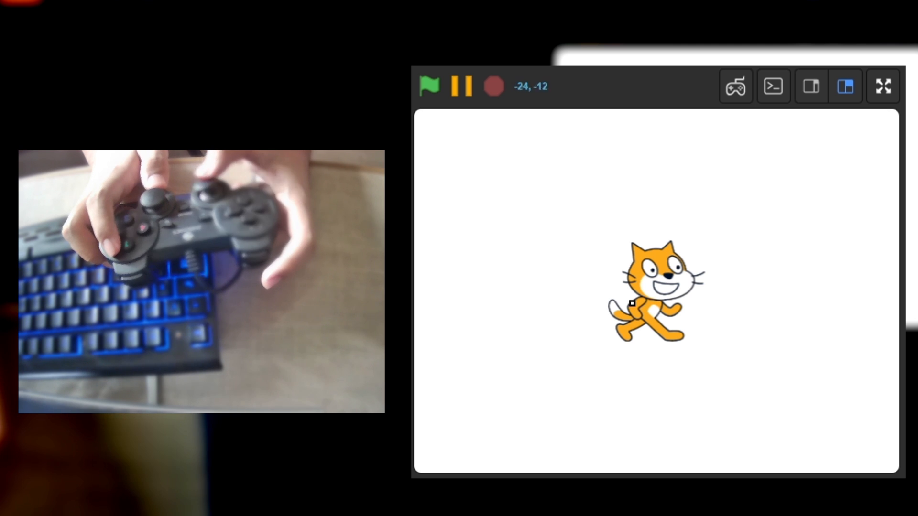
{"action": "left_click", "coordinate": [736, 86]}
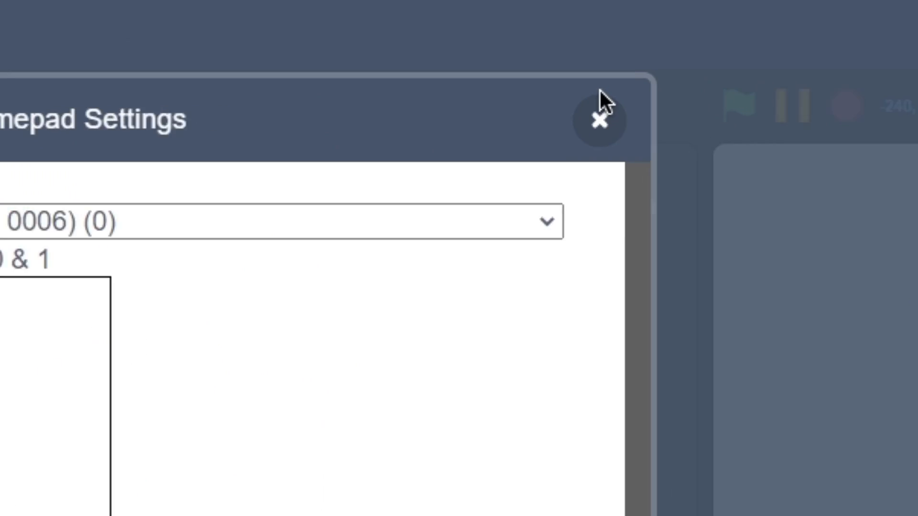
{"action": "left_click", "coordinate": [599, 121]}
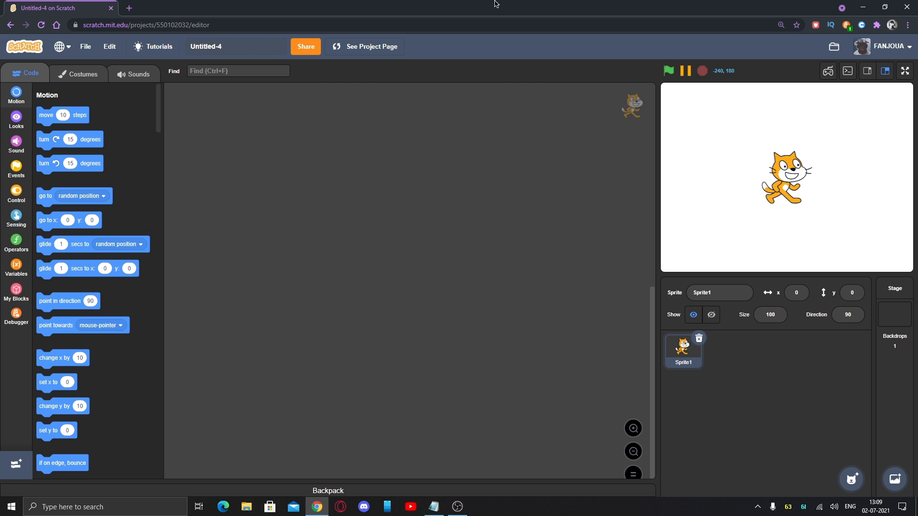